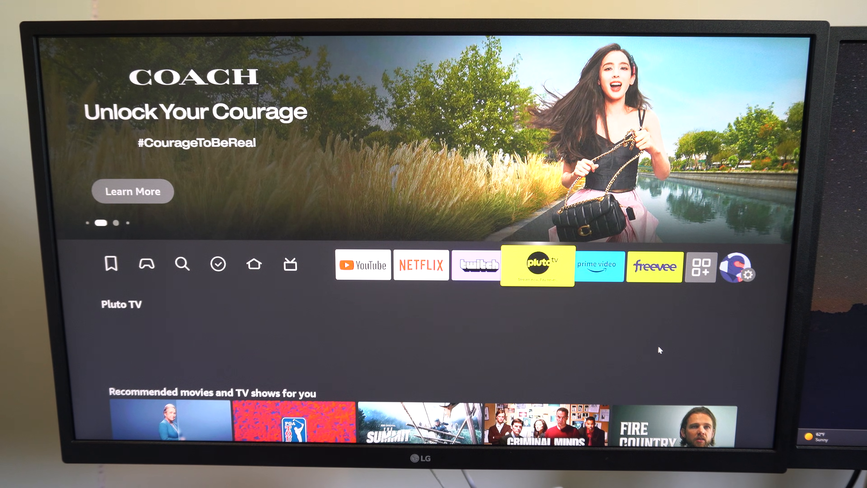
Launch the installed Amazon Fire TV app from its Play Store page
scroll("down", 3)
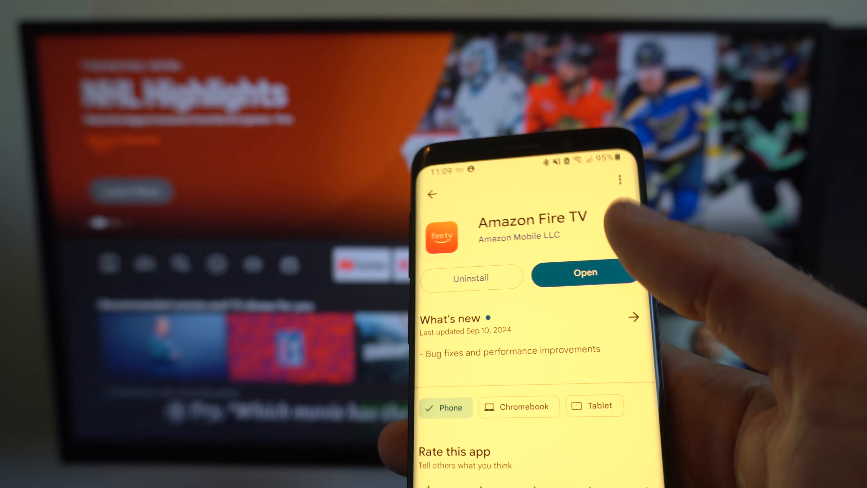
left_click(586, 272)
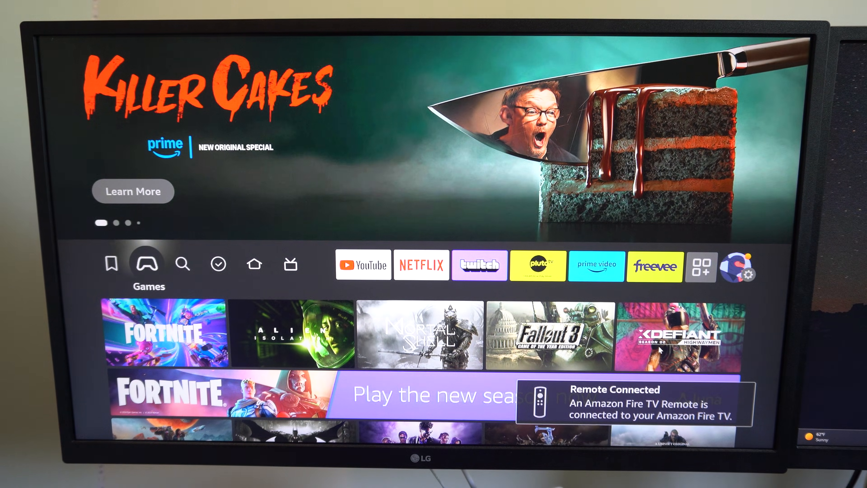
Move right along the top navigation bar past Games and Live toward Settings
left_click(290, 264)
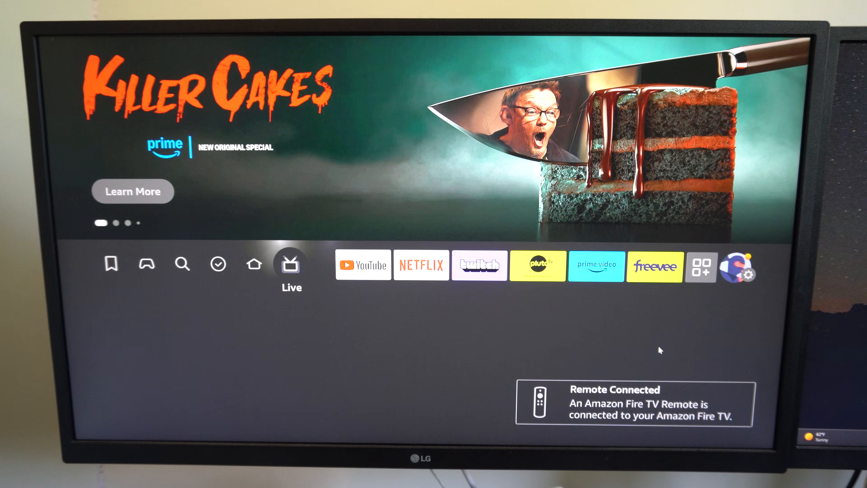
left_click(702, 265)
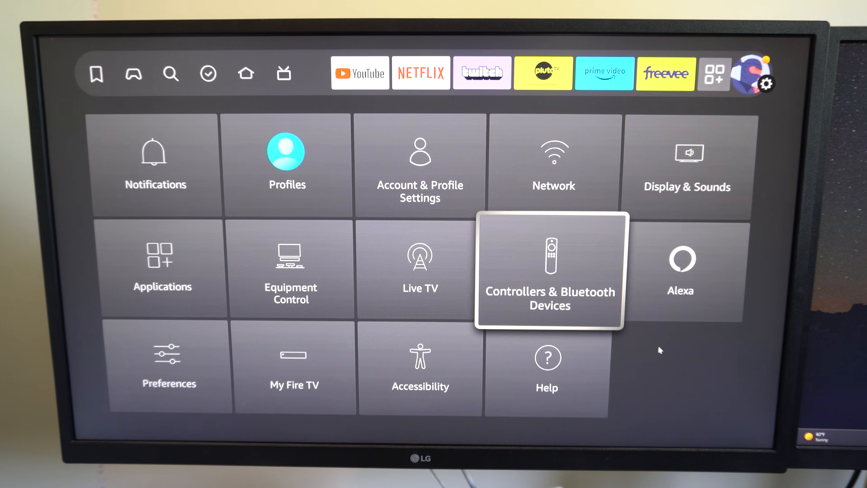
Reach Amazon Fire TV Remotes under Controllers & Bluetooth Devices and select Add New Remote
left_click(549, 271)
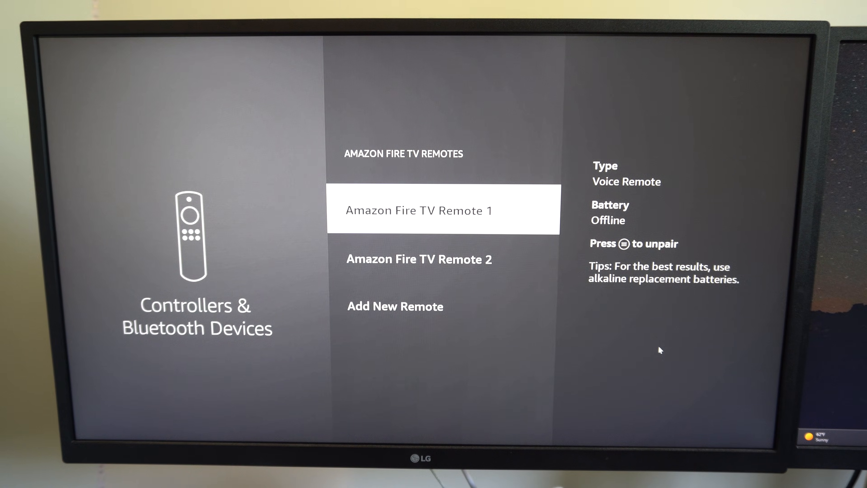
left_click(395, 306)
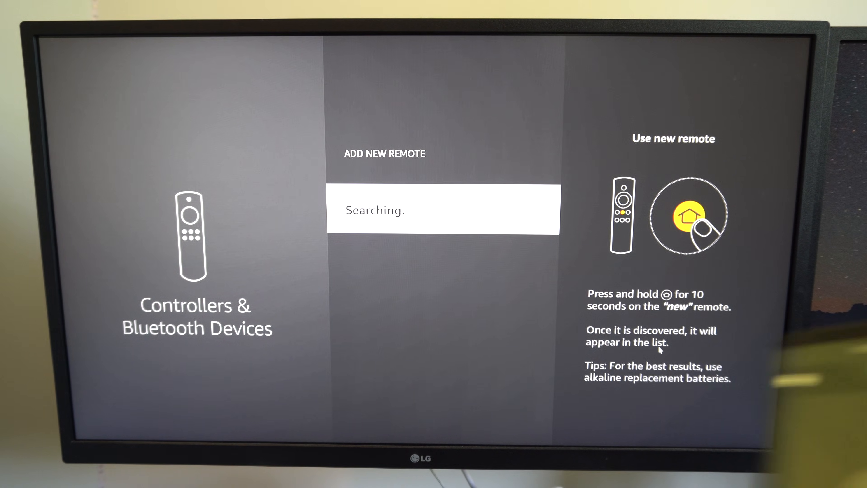